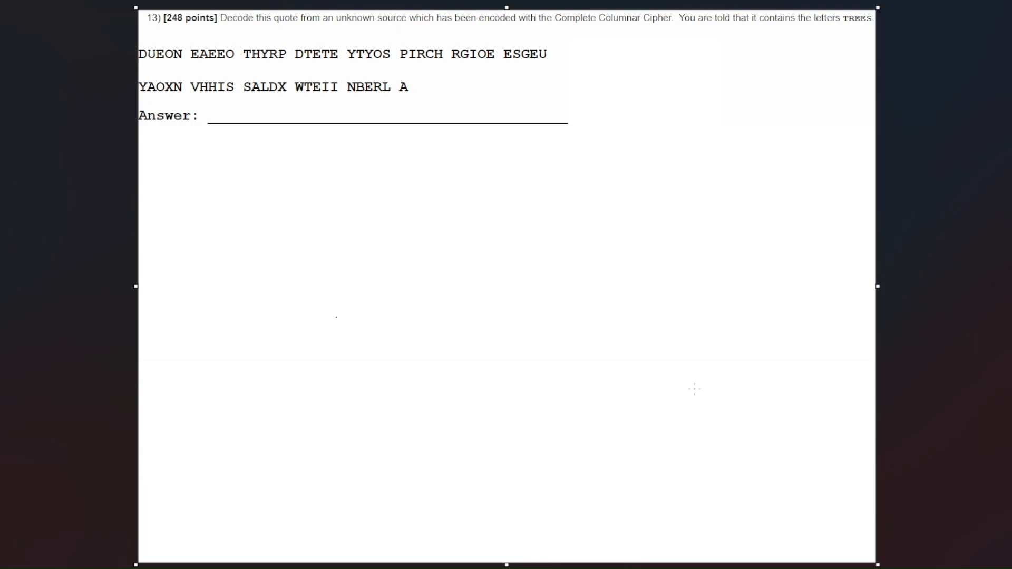
Write 66/6=11 beside the ciphertext and tick it into 11-letter groups, underlining TREES.
{"action": "left_click_drag", "start_coordinate": [404, 72], "coordinate": [407, 100]}
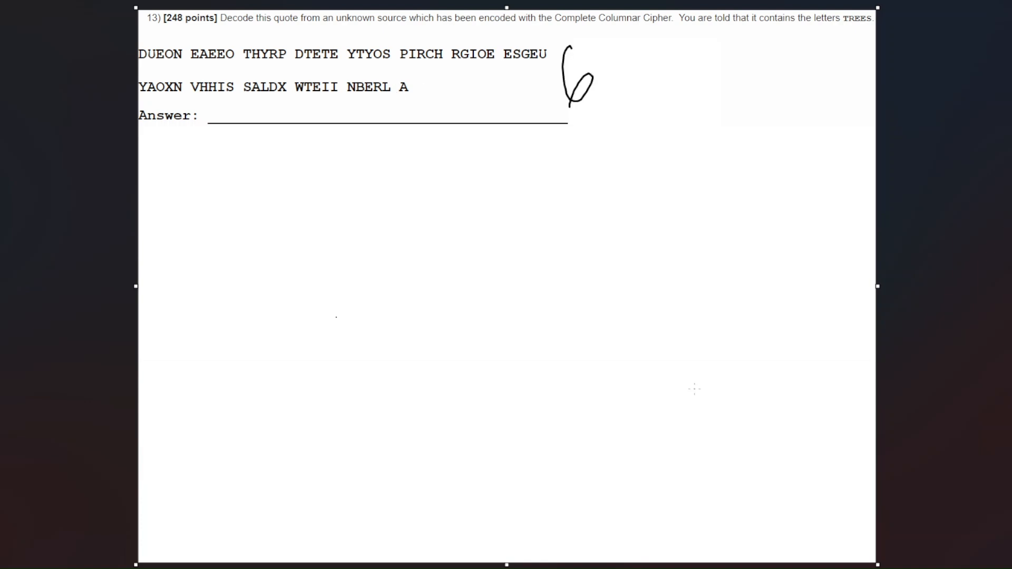
{"action": "left_click_drag", "start_coordinate": [574, 58], "coordinate": [610, 97]}
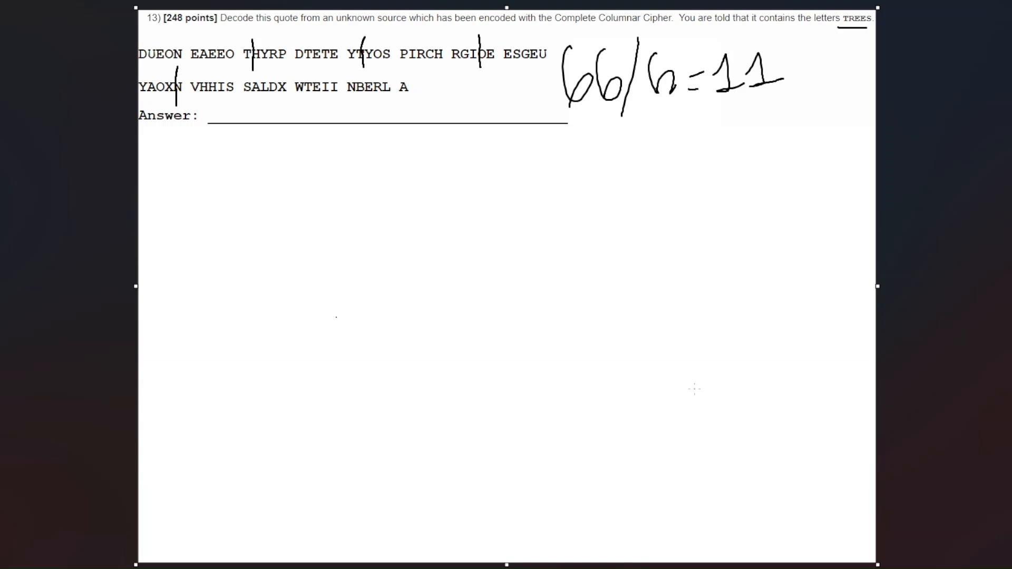
Tick the remaining group boundaries and write the first letters DHYONW under 66/6=11.
{"action": "left_click_drag", "start_coordinate": [292, 76], "coordinate": [290, 98]}
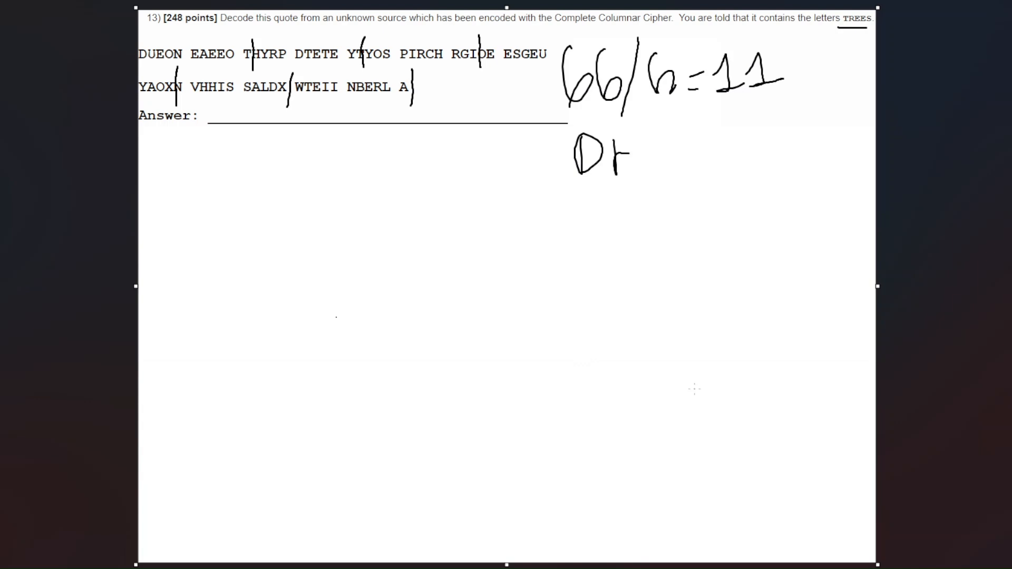
{"action": "left_click_drag", "start_coordinate": [626, 139], "coordinate": [626, 175]}
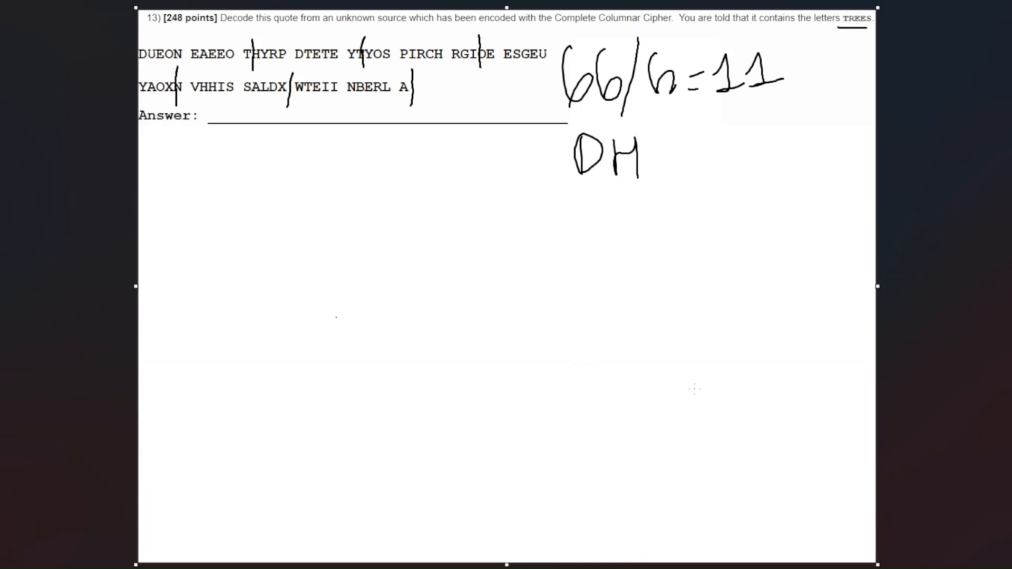
{"action": "left_click_drag", "start_coordinate": [652, 136], "coordinate": [668, 174]}
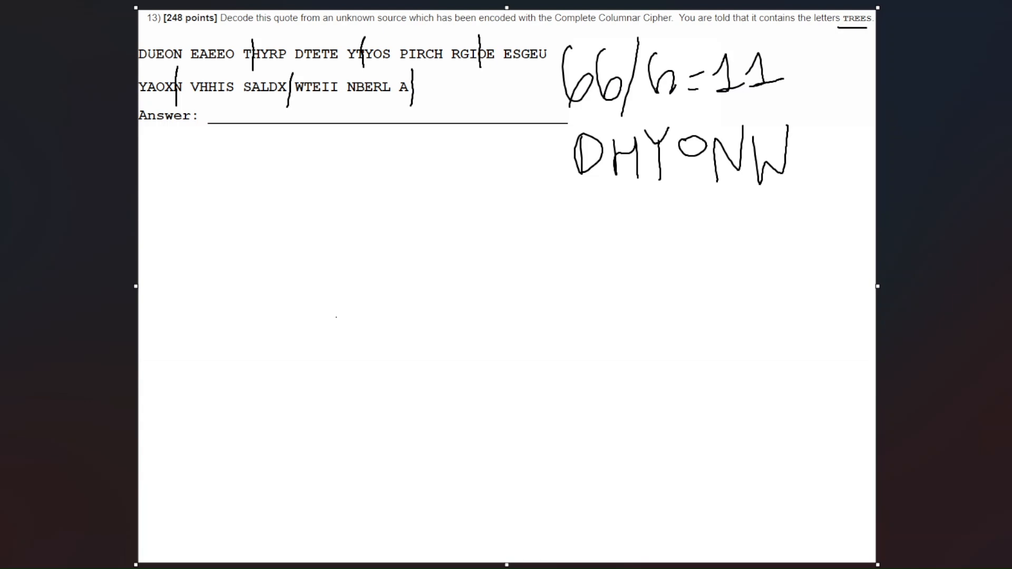
Sketch a downward arrow, horizontal lines and two X marks below the letters.
{"action": "left_click_drag", "start_coordinate": [552, 201], "coordinate": [552, 388]}
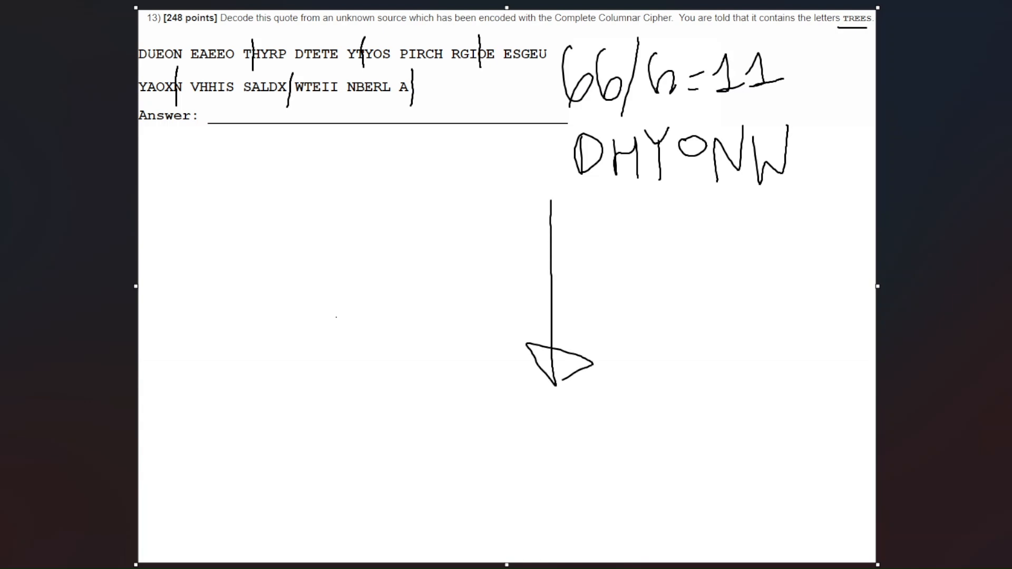
{"action": "left_click_drag", "start_coordinate": [475, 404], "coordinate": [587, 461]}
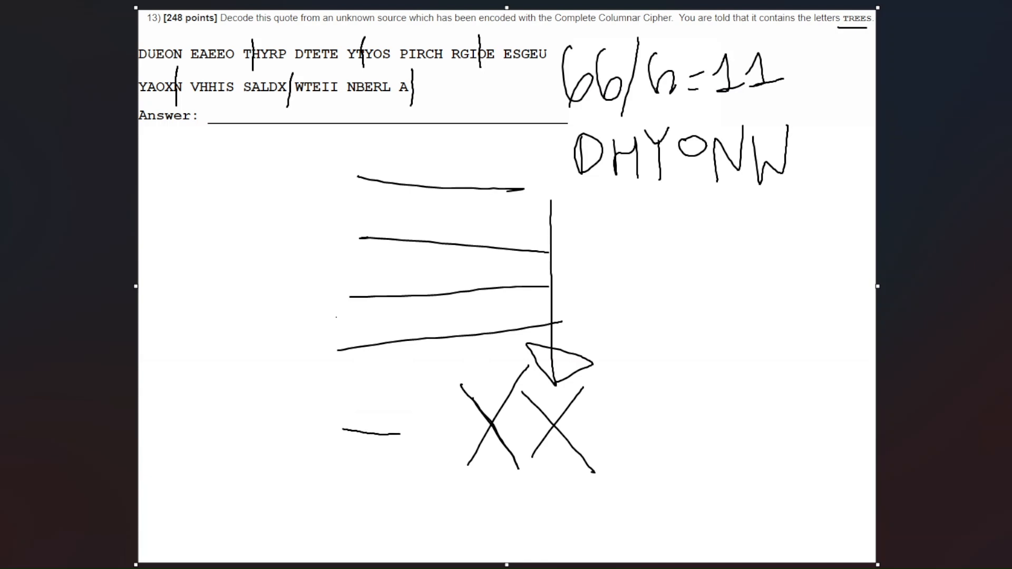
{"action": "left_click_drag", "start_coordinate": [401, 431], "coordinate": [462, 428]}
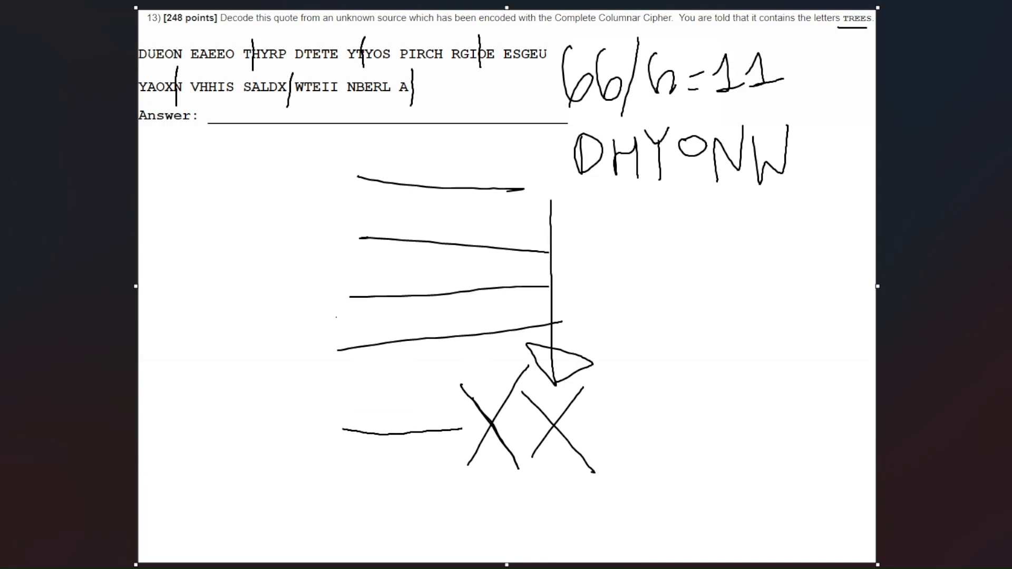
{"action": "left_click_drag", "start_coordinate": [458, 495], "coordinate": [601, 491]}
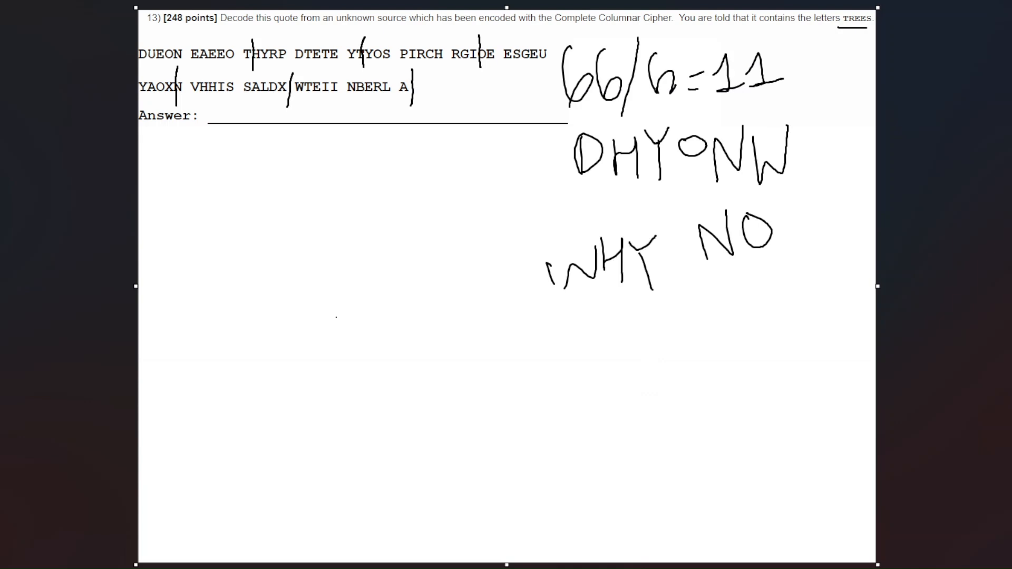
Erase the trial WHY NO letters, keeping DHYONW under the calculation.
{"action": "left_click_drag", "start_coordinate": [574, 123], "coordinate": [587, 187]}
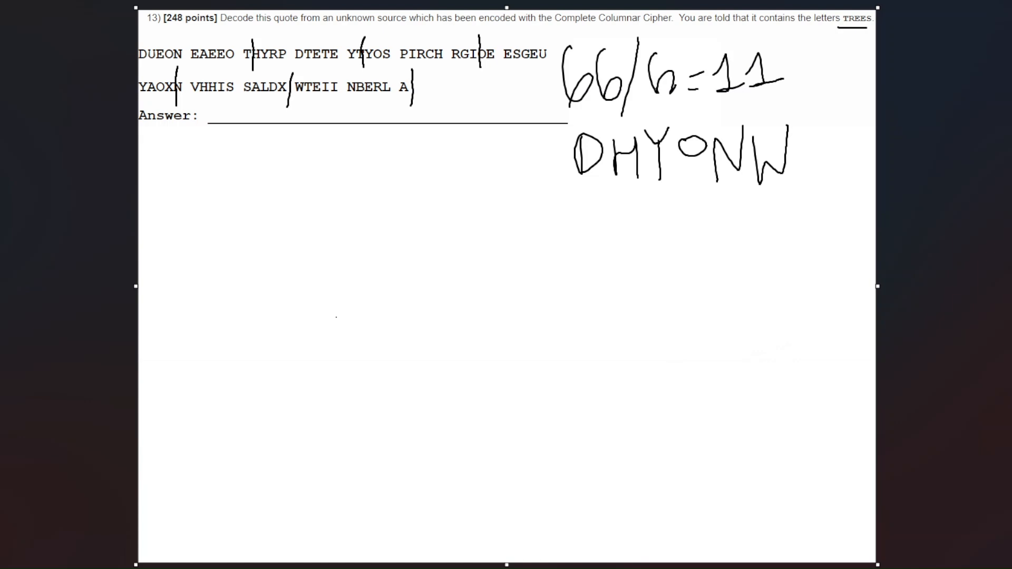
Rewrite the first row as WHYDON and start the second row with T.
{"action": "left_click_drag", "start_coordinate": [573, 197], "coordinate": [587, 237]}
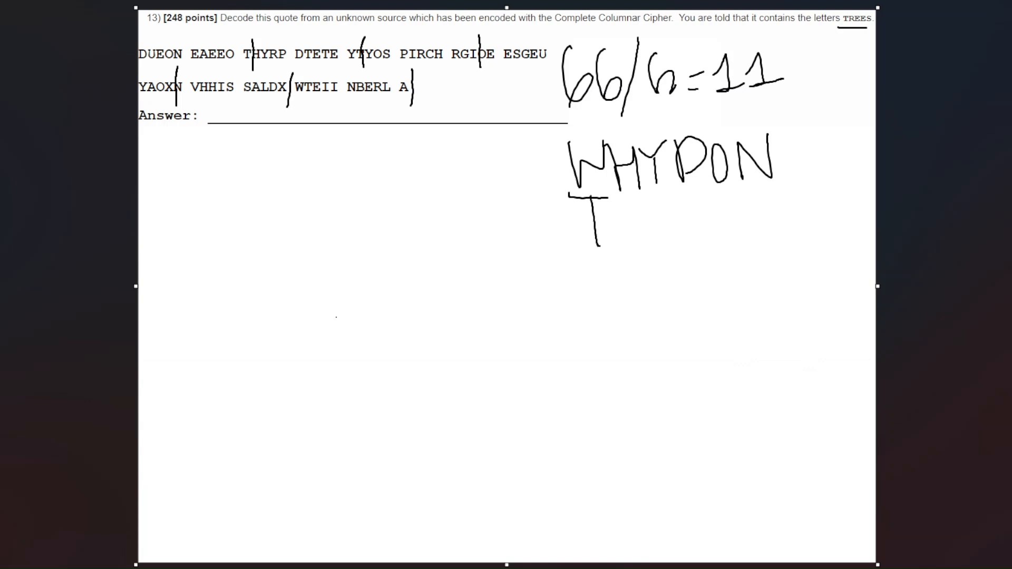
{"action": "left_click_drag", "start_coordinate": [147, 69], "coordinate": [265, 67]}
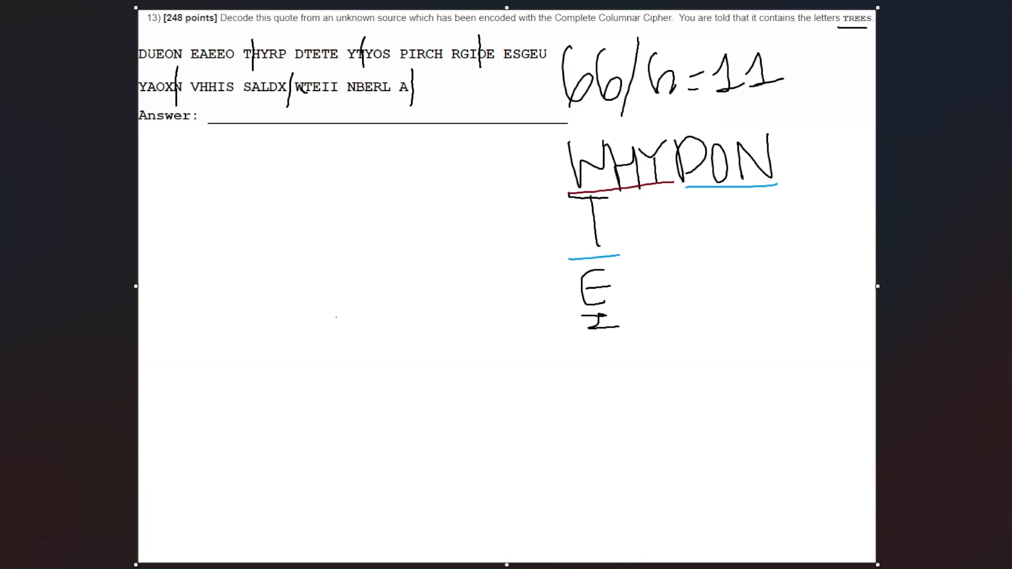
Underline WHY red and DON blue, then fill three columns down to ATI.
{"action": "left_click_drag", "start_coordinate": [587, 352], "coordinate": [629, 352]}
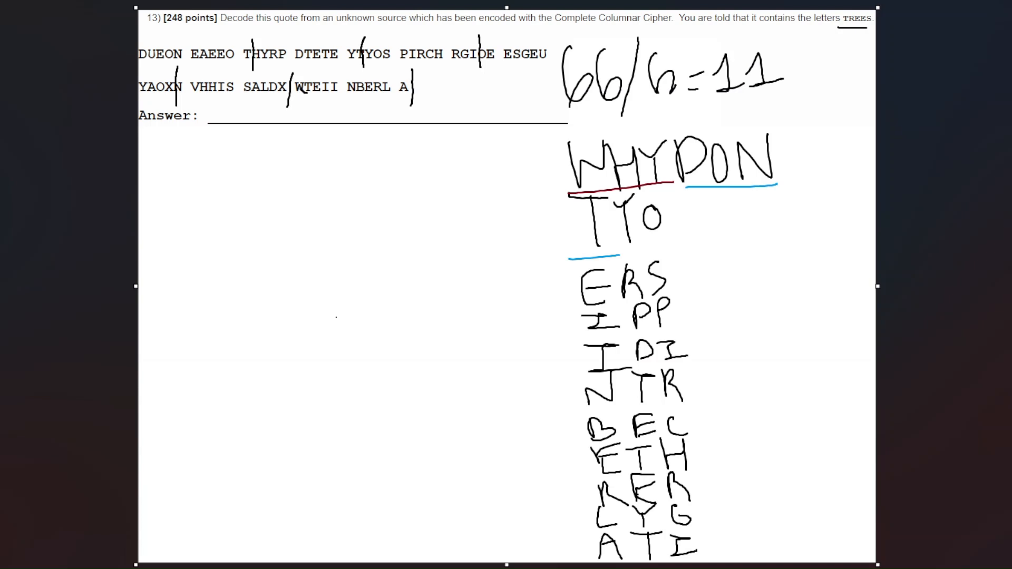
{"action": "left_click_drag", "start_coordinate": [213, 27], "coordinate": [200, 45]}
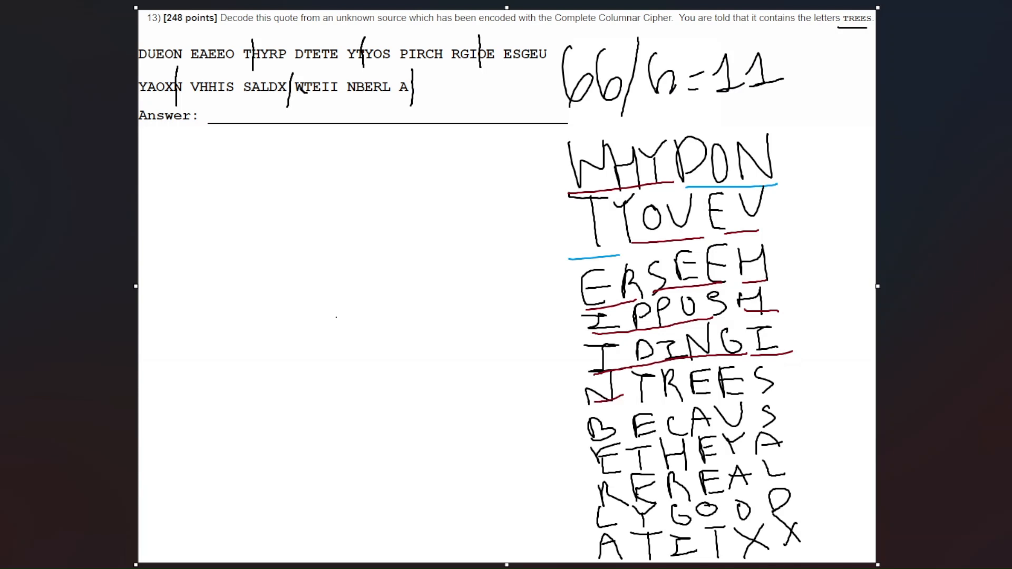
Underline the remaining rows in red, add '?' after TREES, and draw a red curve.
{"action": "left_click_drag", "start_coordinate": [636, 397], "coordinate": [800, 381]}
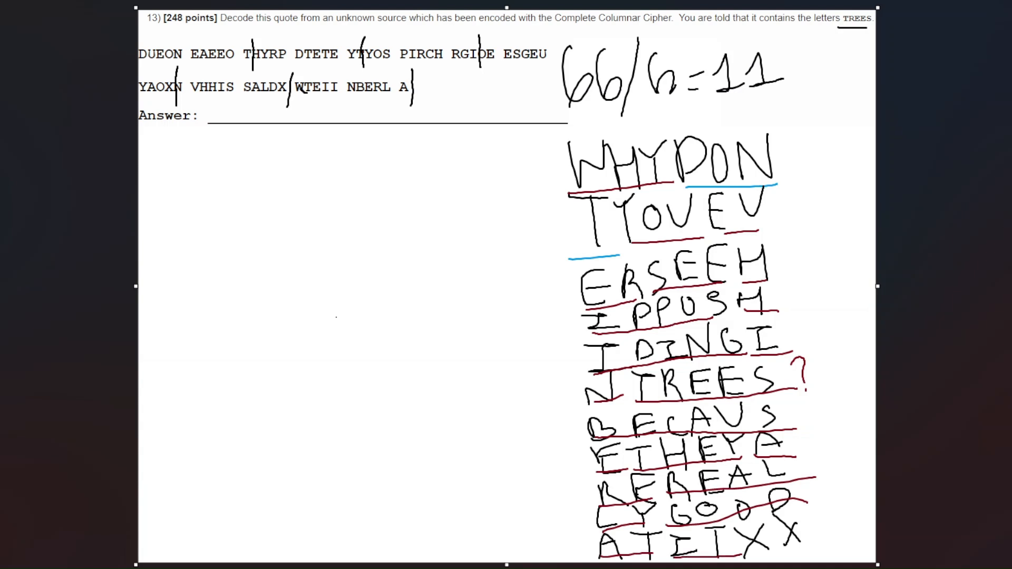
{"action": "left_click_drag", "start_coordinate": [345, 171], "coordinate": [549, 310]}
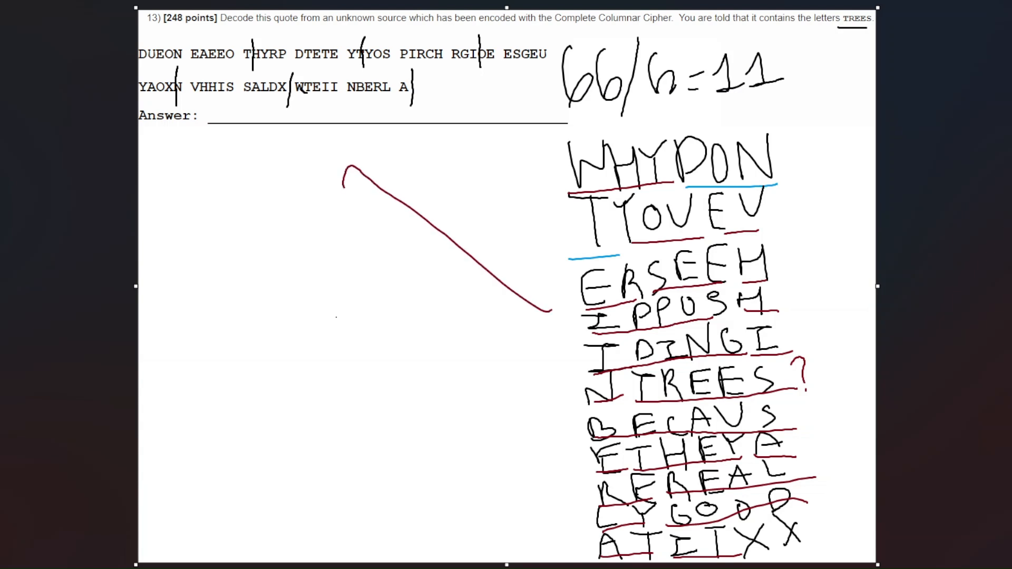